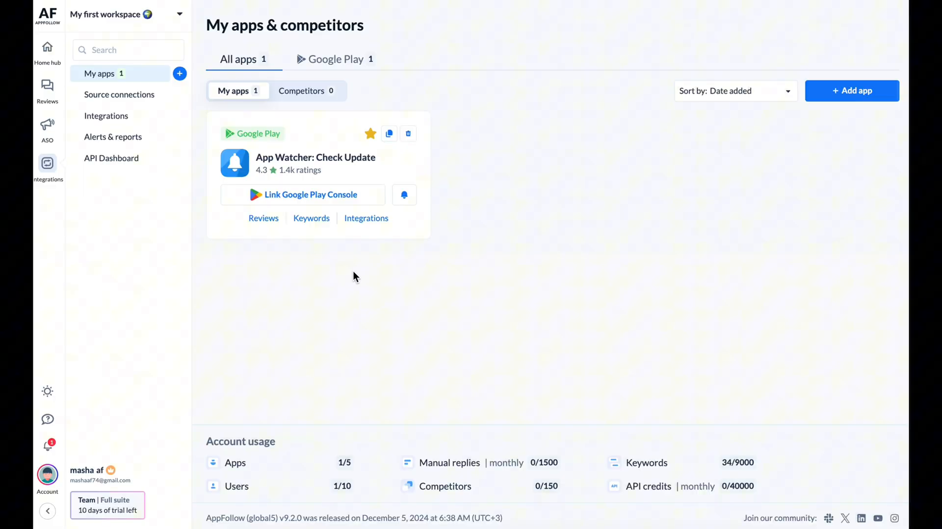
# Filter Source connections to App Watcher: Check Update and start the Invite user Google Play link
pyautogui.click(118, 94)
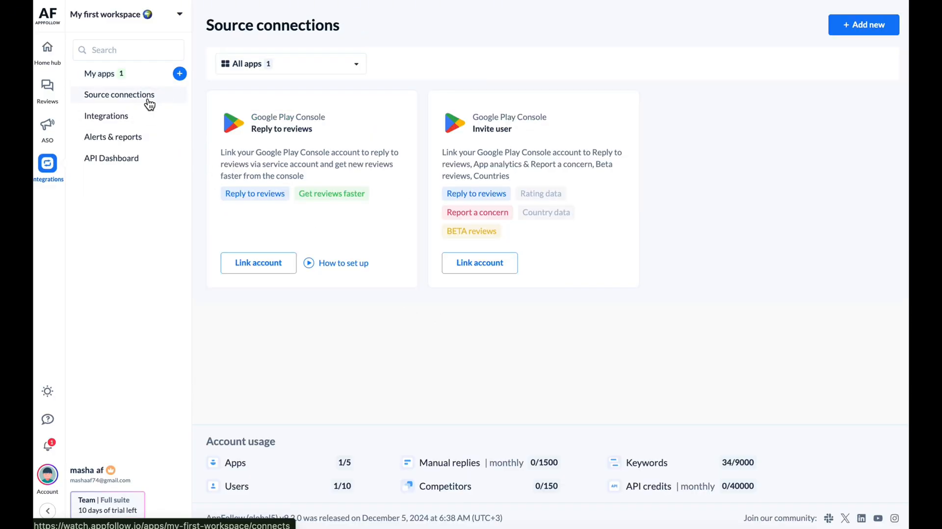
pyautogui.click(290, 63)
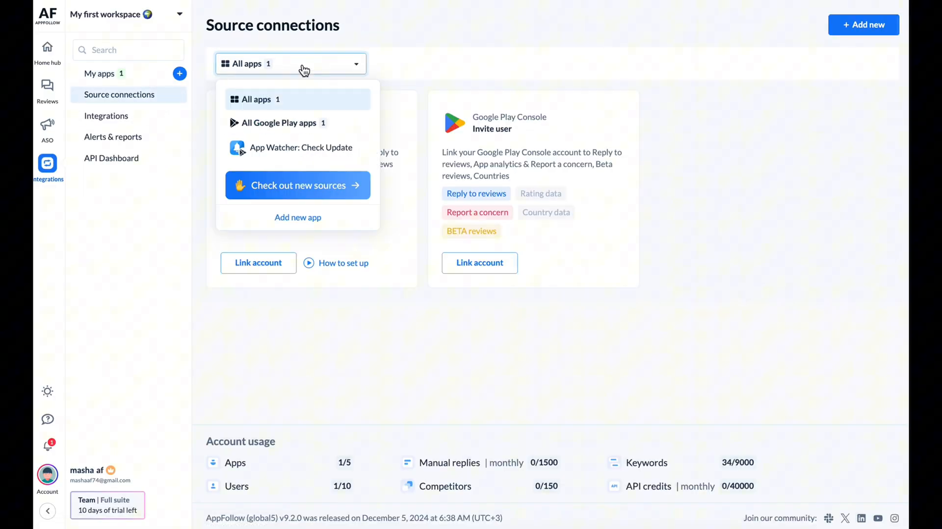
pyautogui.click(300, 147)
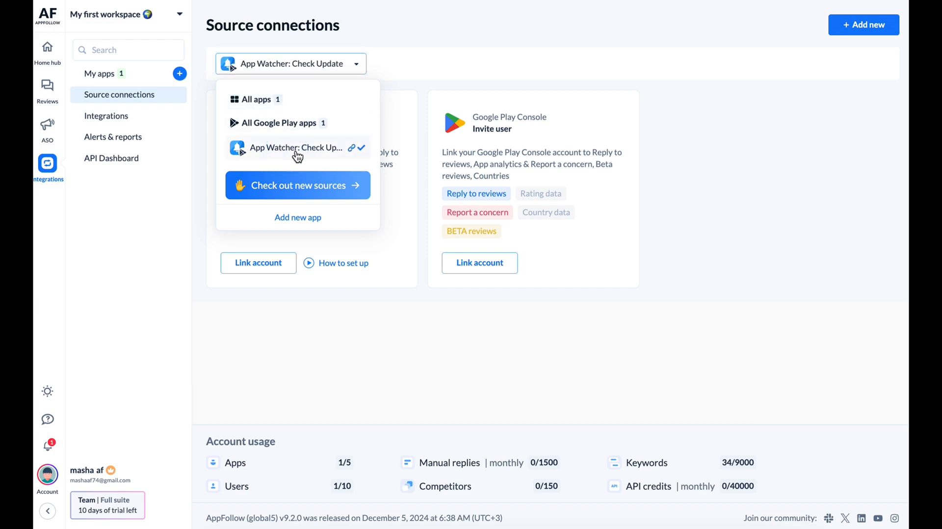
pyautogui.click(479, 263)
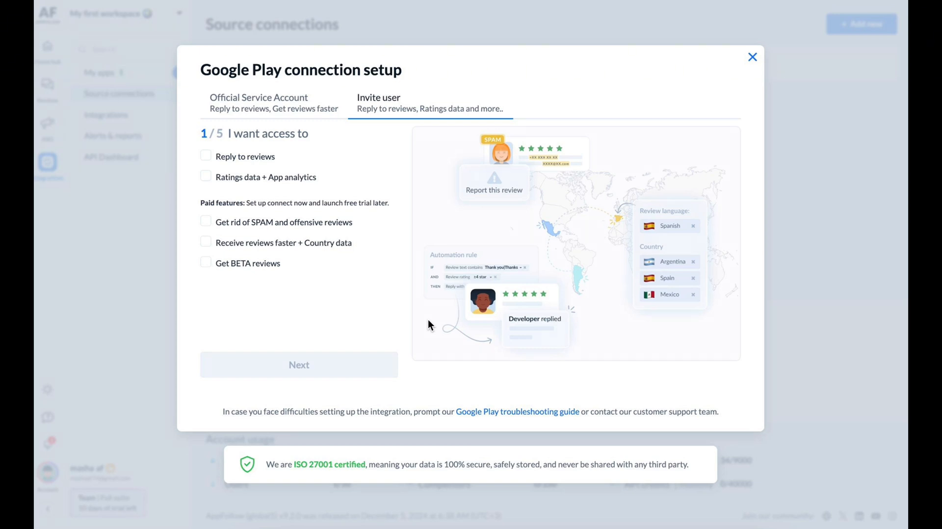
# Request reply-to-reviews, ratings/analytics, spam reporting, faster reviews and country data access, then continue
pyautogui.click(205, 155)
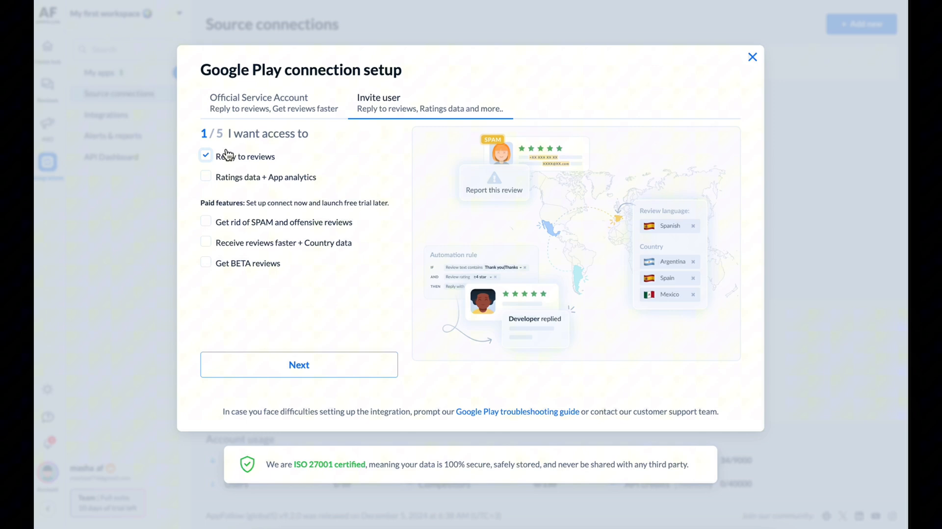
pyautogui.click(205, 176)
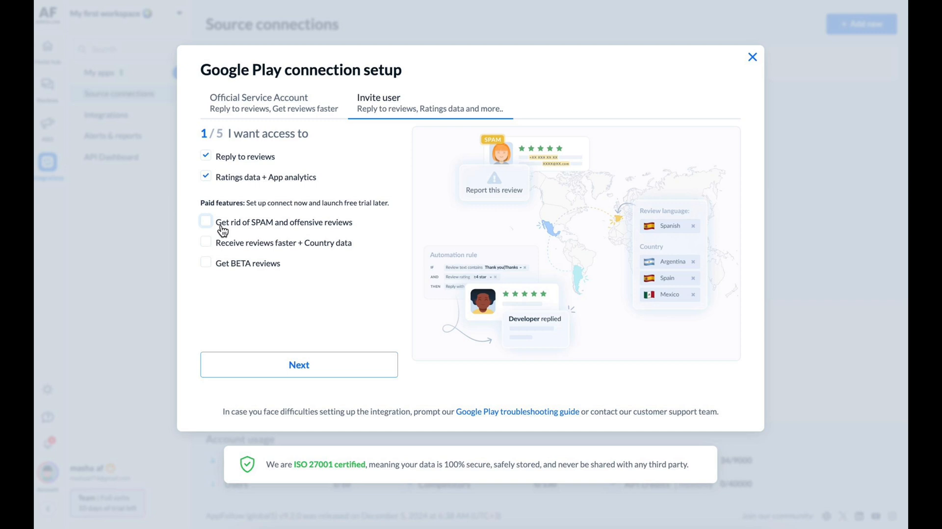
pyautogui.click(205, 222)
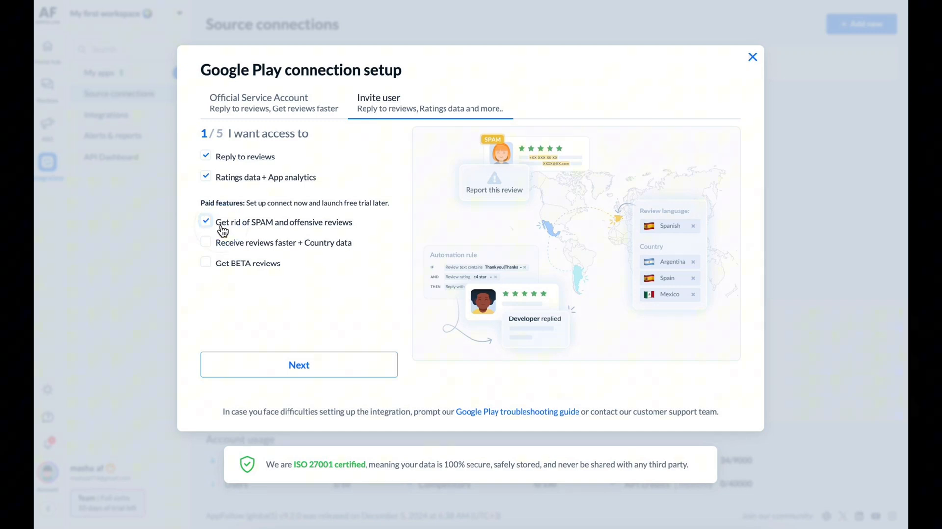
pyautogui.click(206, 262)
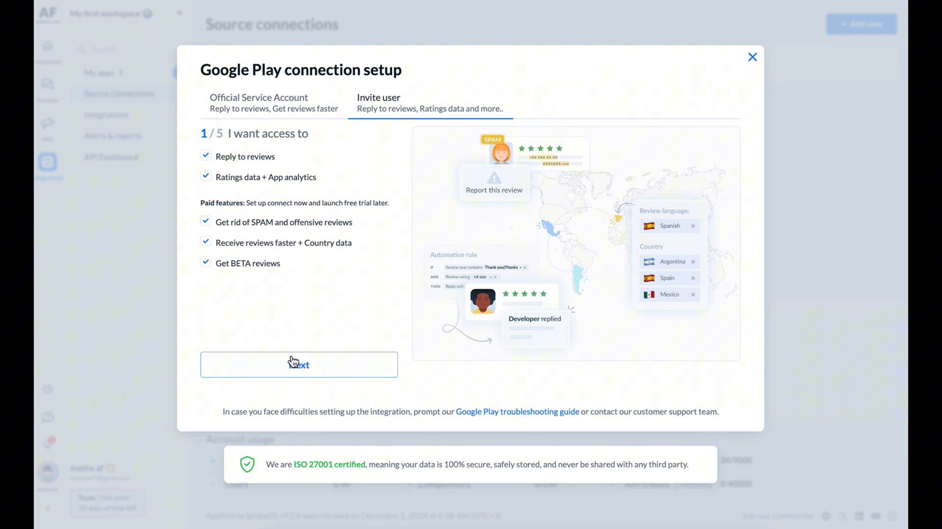
pyautogui.click(299, 364)
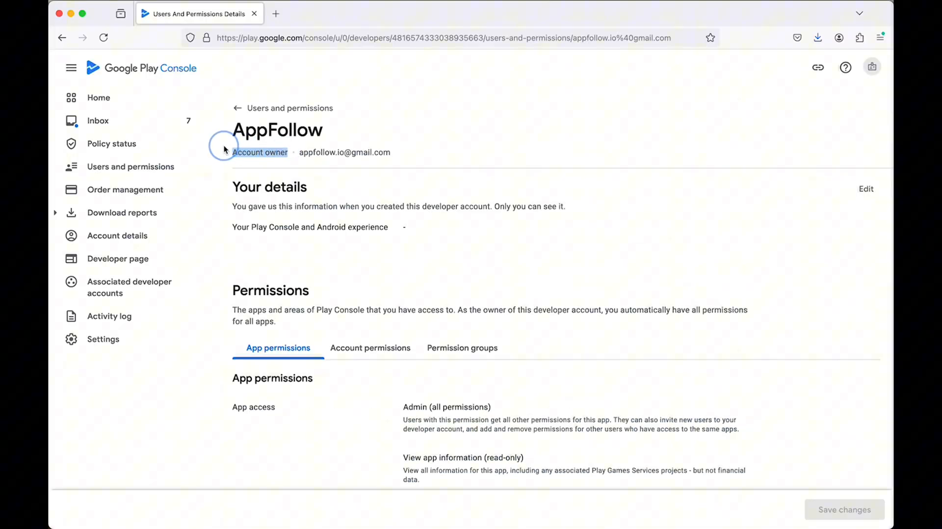
pyautogui.moveTo(370, 347)
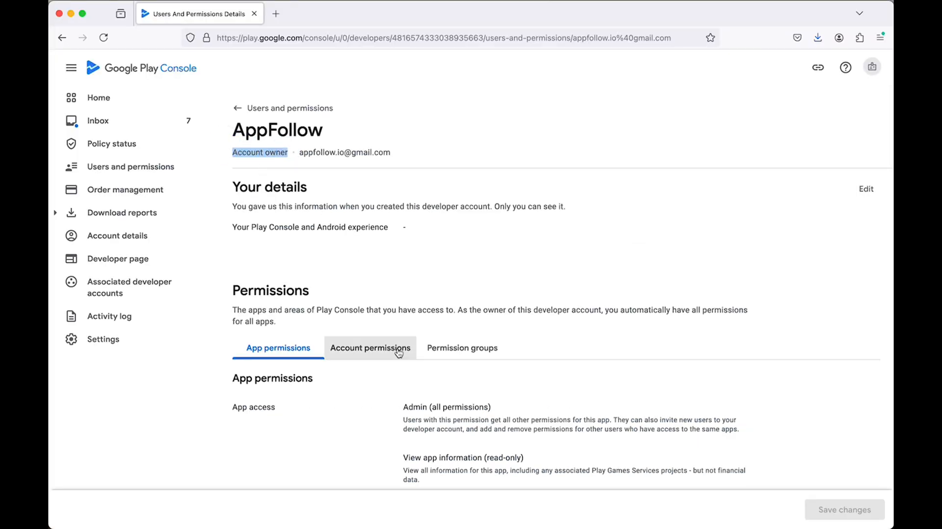
pyautogui.moveTo(425, 401)
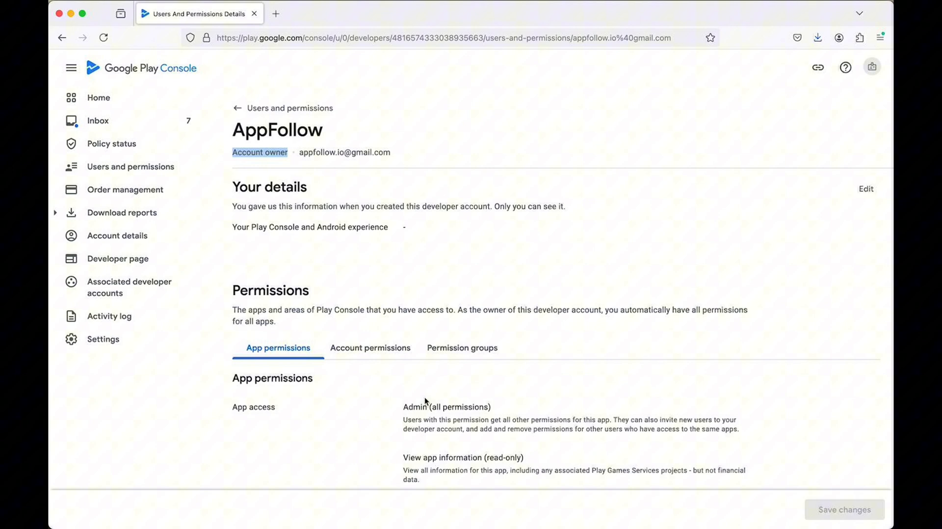
# Open Account details in Play Console and scroll down to the developer ID
pyautogui.click(121, 235)
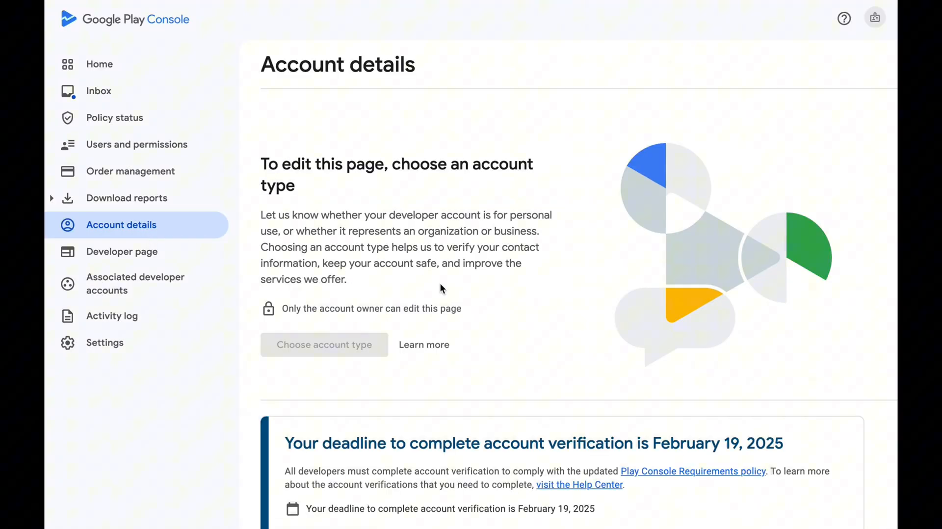
pyautogui.scroll(-3)
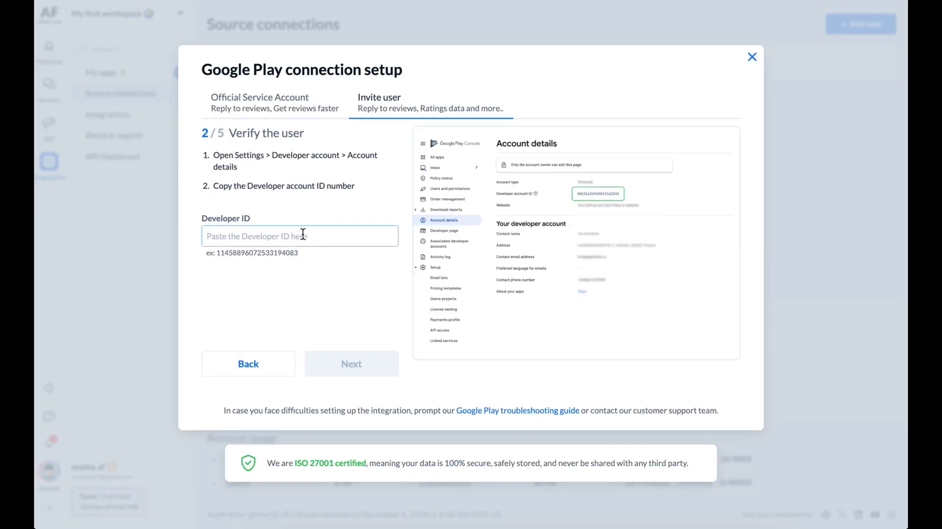
# Paste the Developer ID, copy AppFollow's invite email, and advance to step 3
pyautogui.rightClick(299, 235)
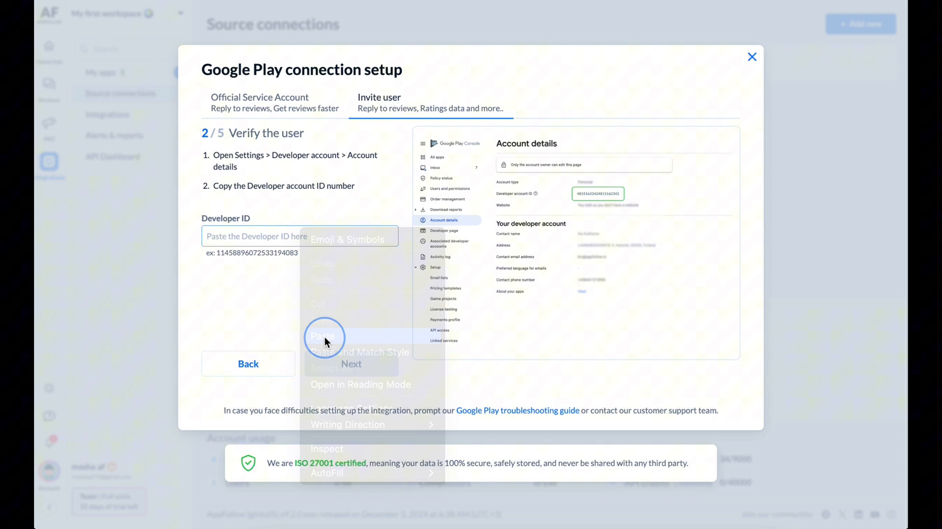
pyautogui.click(350, 364)
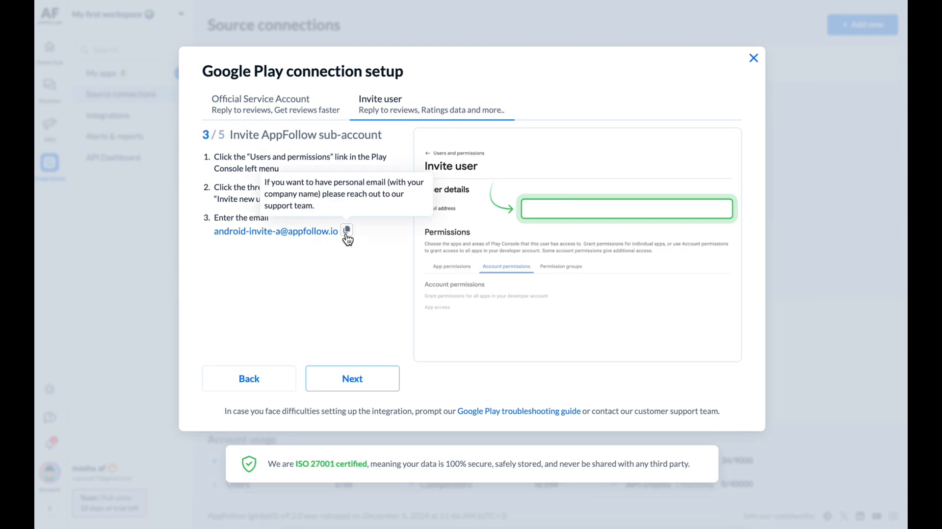
pyautogui.click(347, 230)
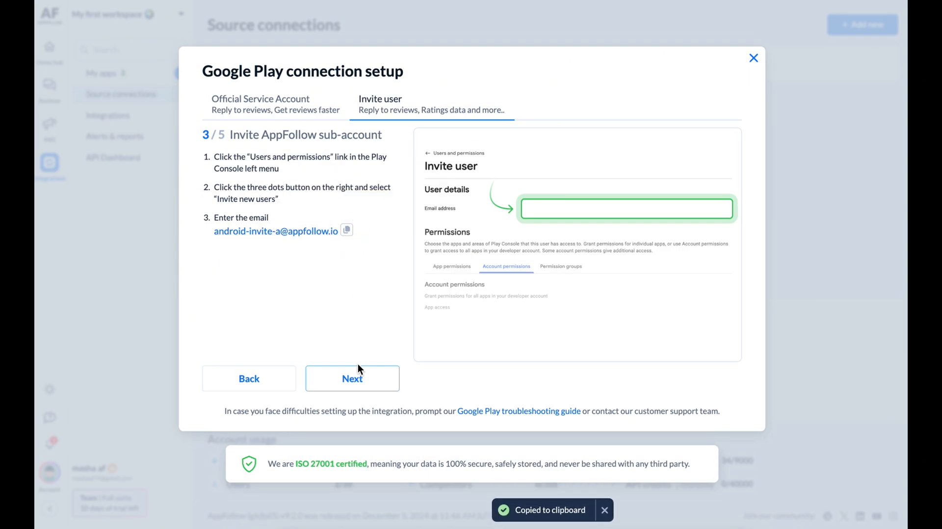
pyautogui.click(352, 378)
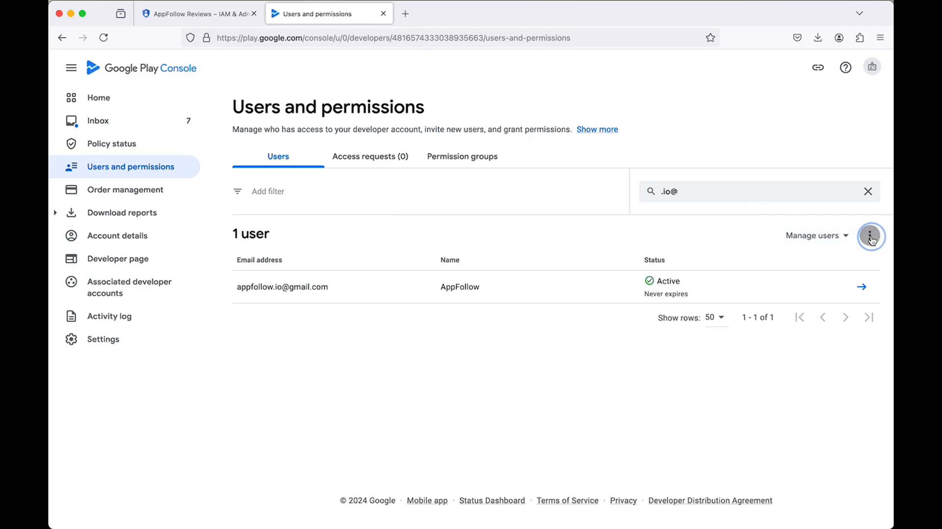
# Start a new user invite with View app information and Reply to reviews account permissions
pyautogui.click(869, 234)
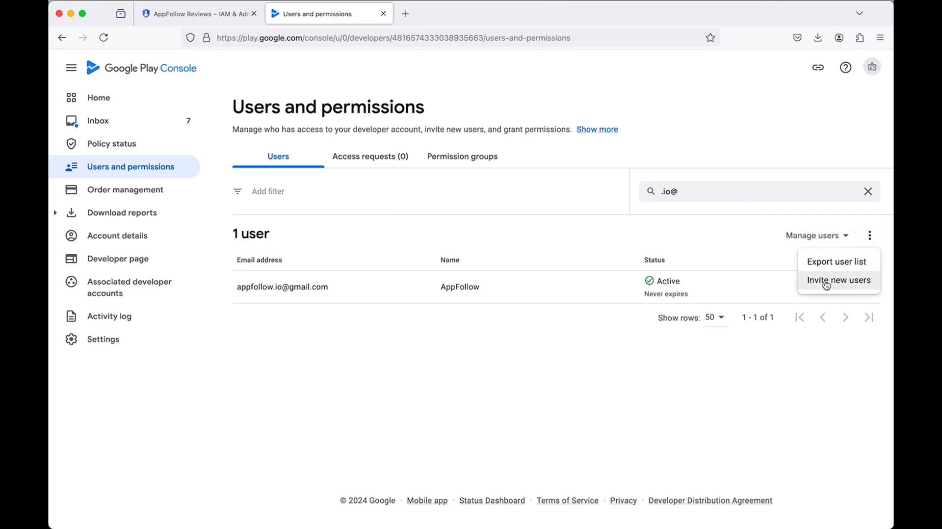
pyautogui.click(839, 280)
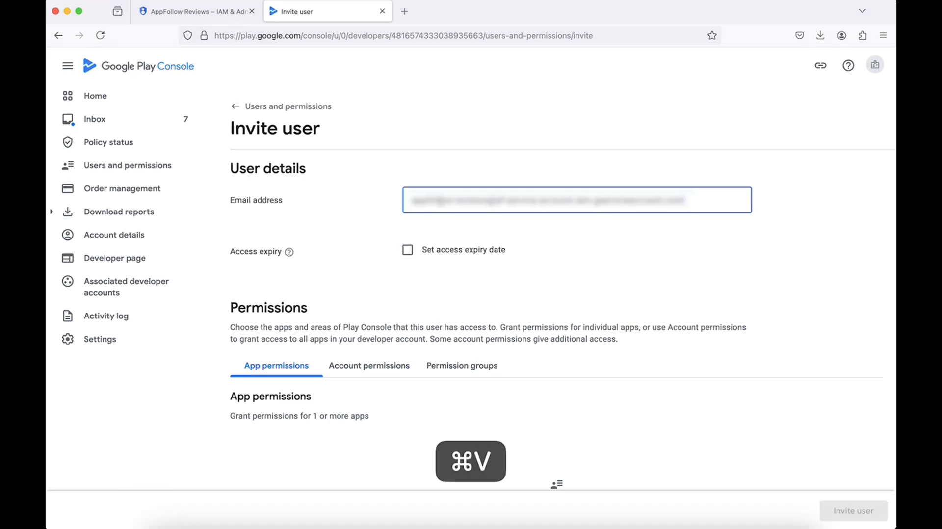
pyautogui.click(370, 178)
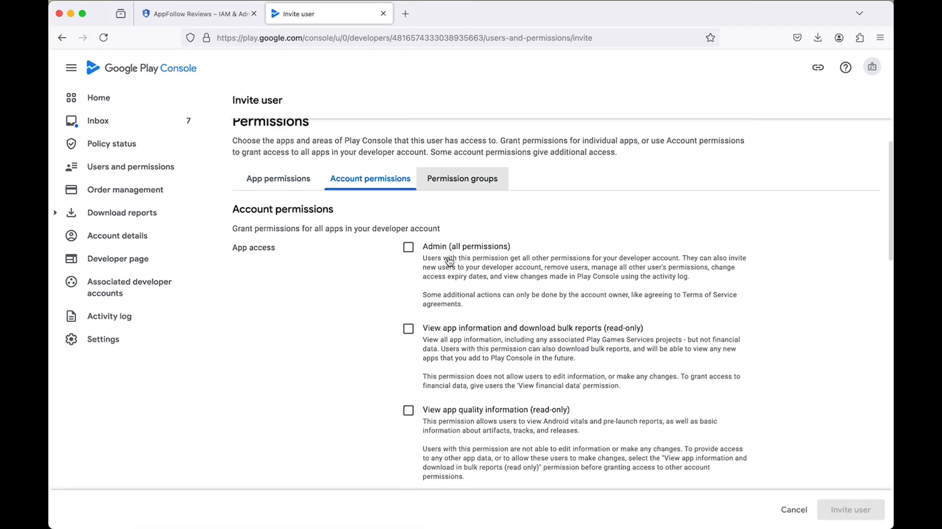
pyautogui.click(408, 328)
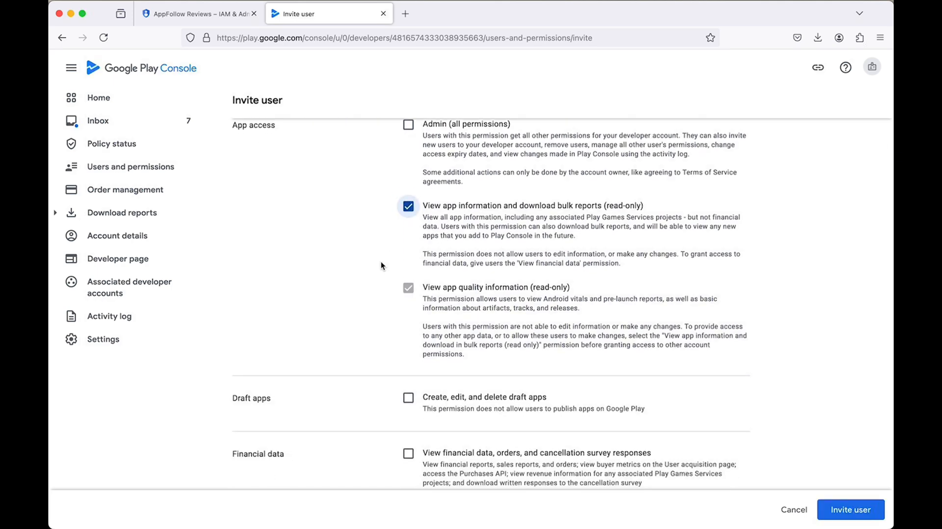
pyautogui.scroll(-3)
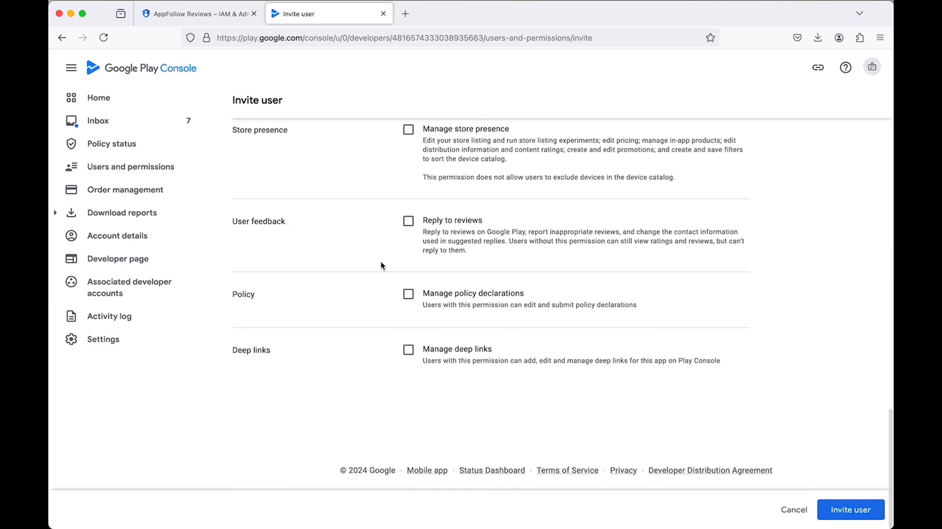
pyautogui.click(407, 221)
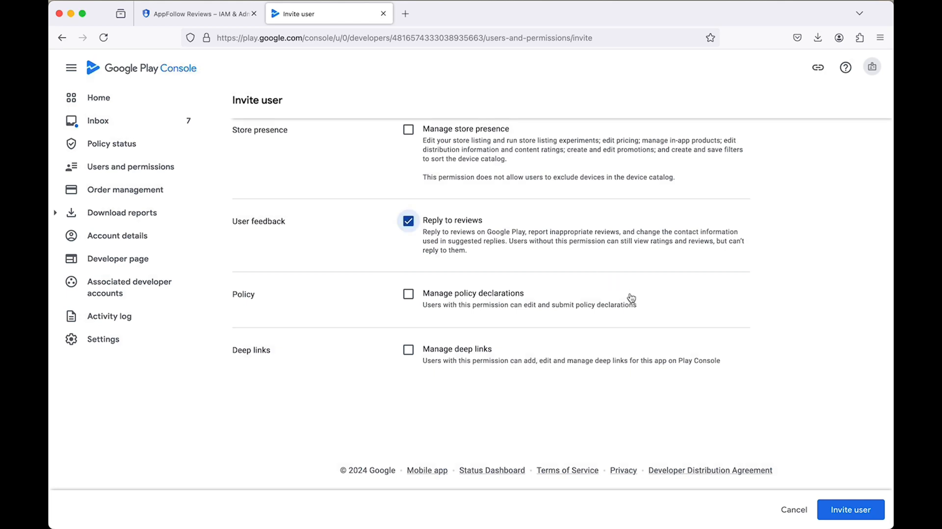
pyautogui.click(849, 509)
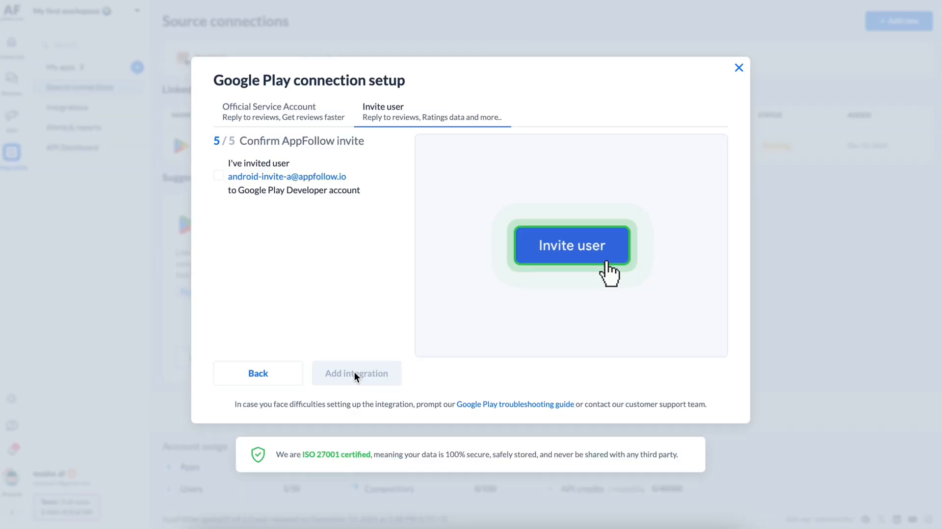
# Tick 'I've invited user', add the integration, and close the processing notice
pyautogui.click(219, 175)
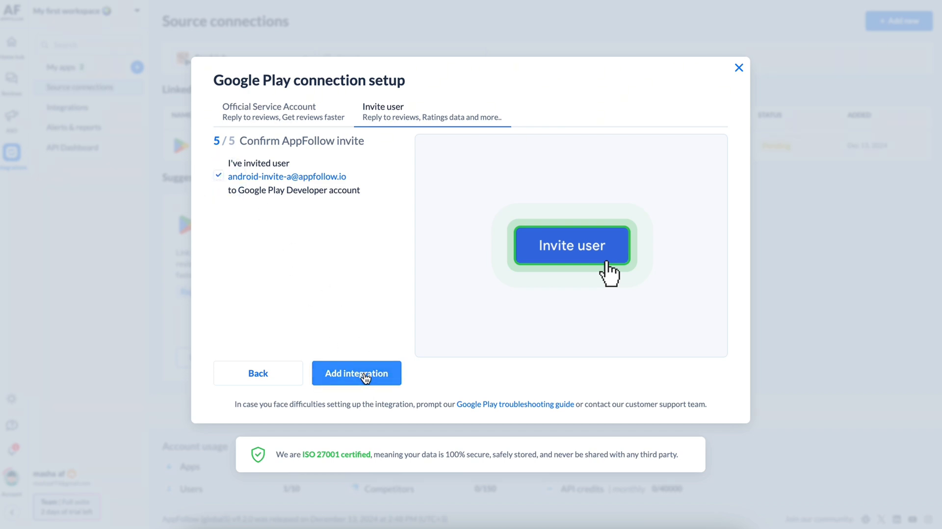
pyautogui.click(355, 373)
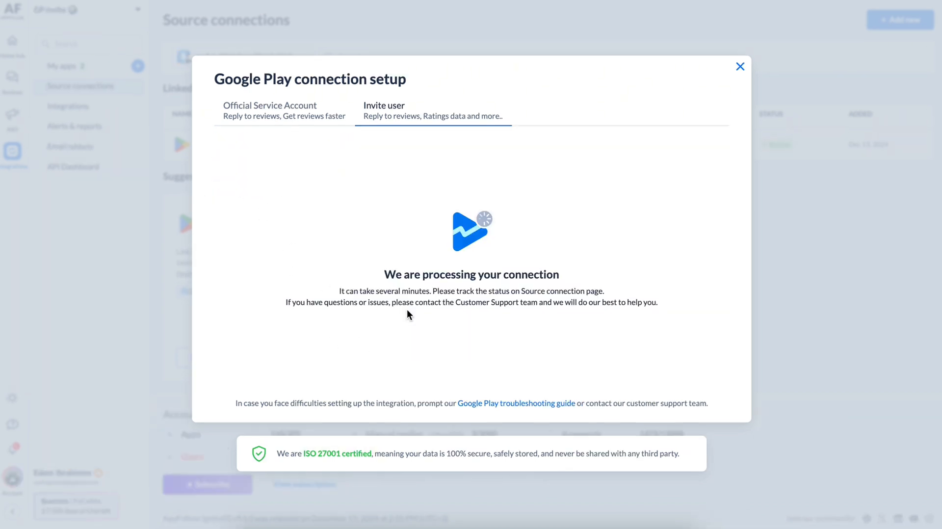
pyautogui.click(740, 67)
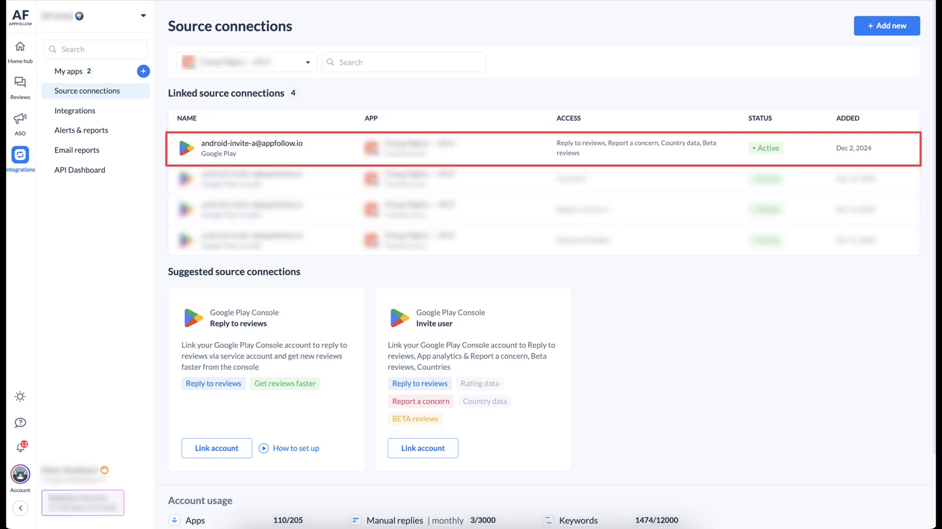
# Relaunch the Invite user link and copy the AppFollow sub-account email
pyautogui.click(422, 448)
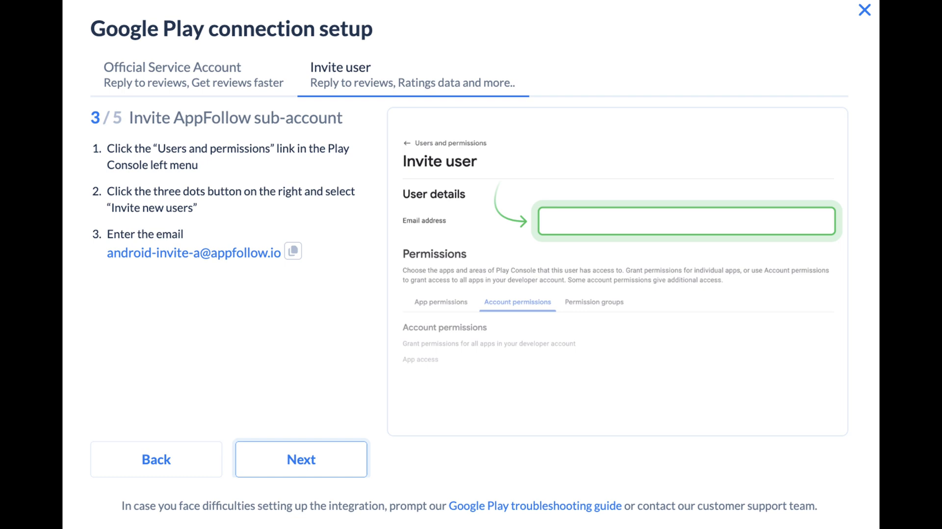
pyautogui.click(863, 11)
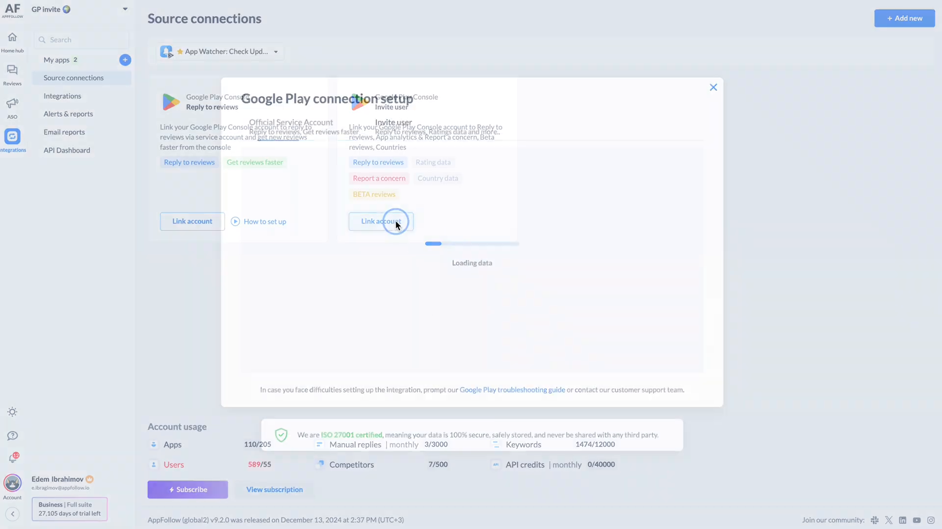
# Share the existing Google Play connection from the other workspace and save the access options
pyautogui.click(381, 221)
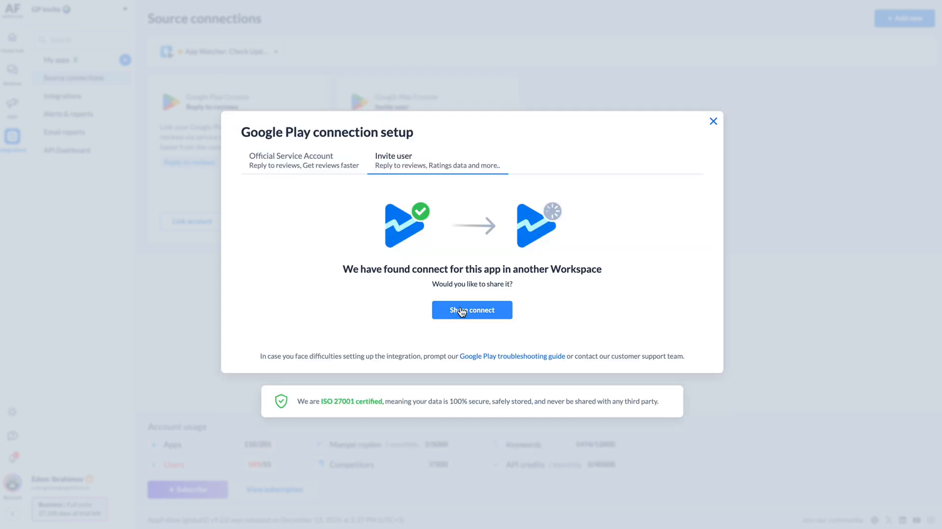
pyautogui.click(472, 310)
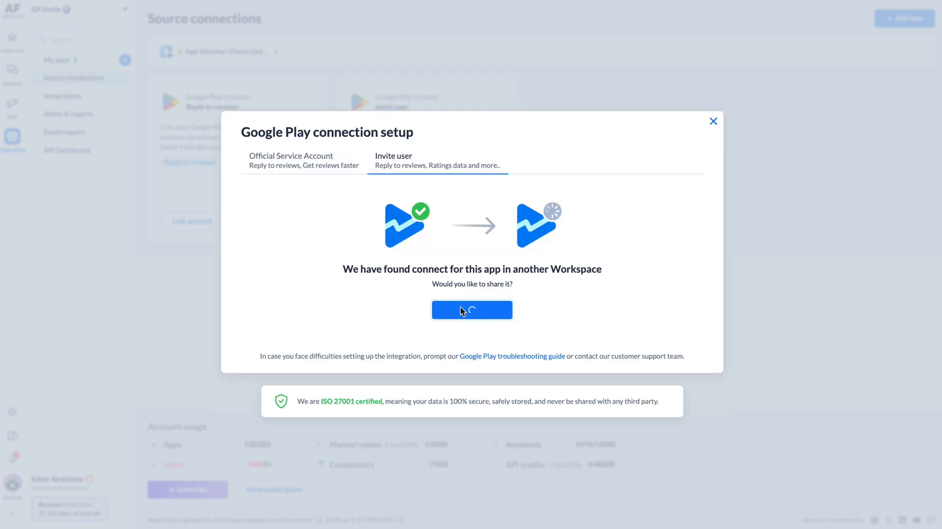
pyautogui.click(471, 309)
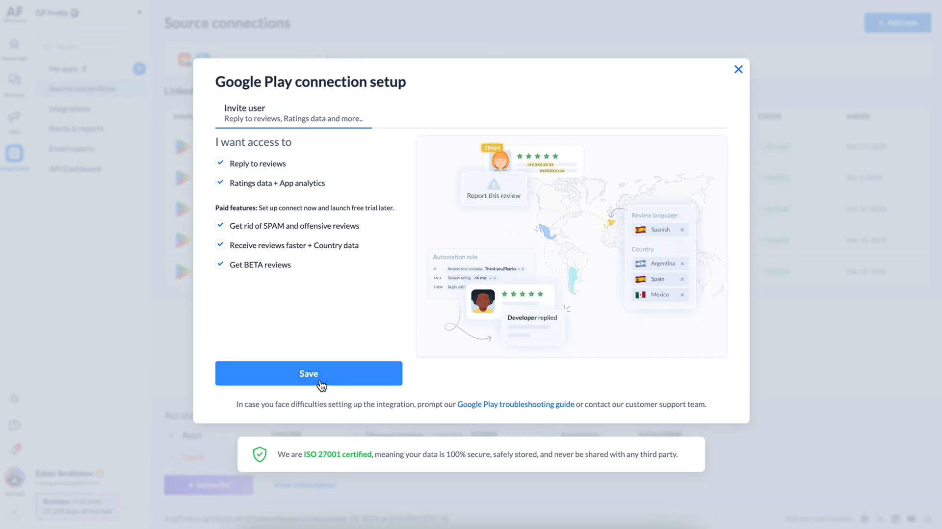